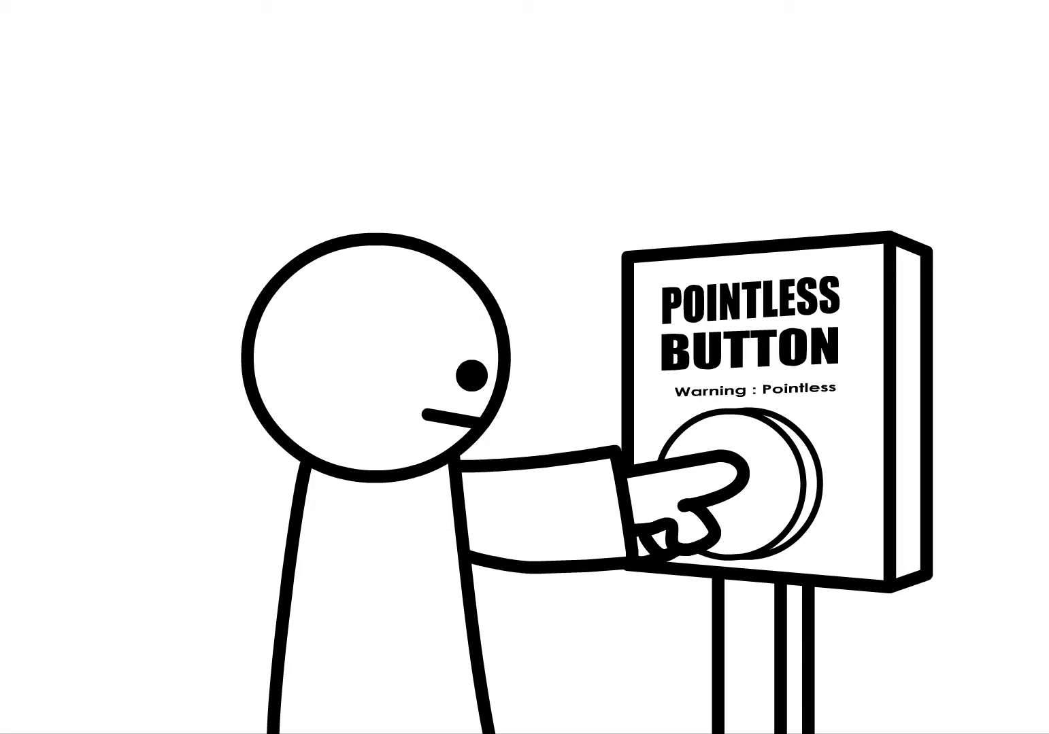
pyautogui.click(734, 490)
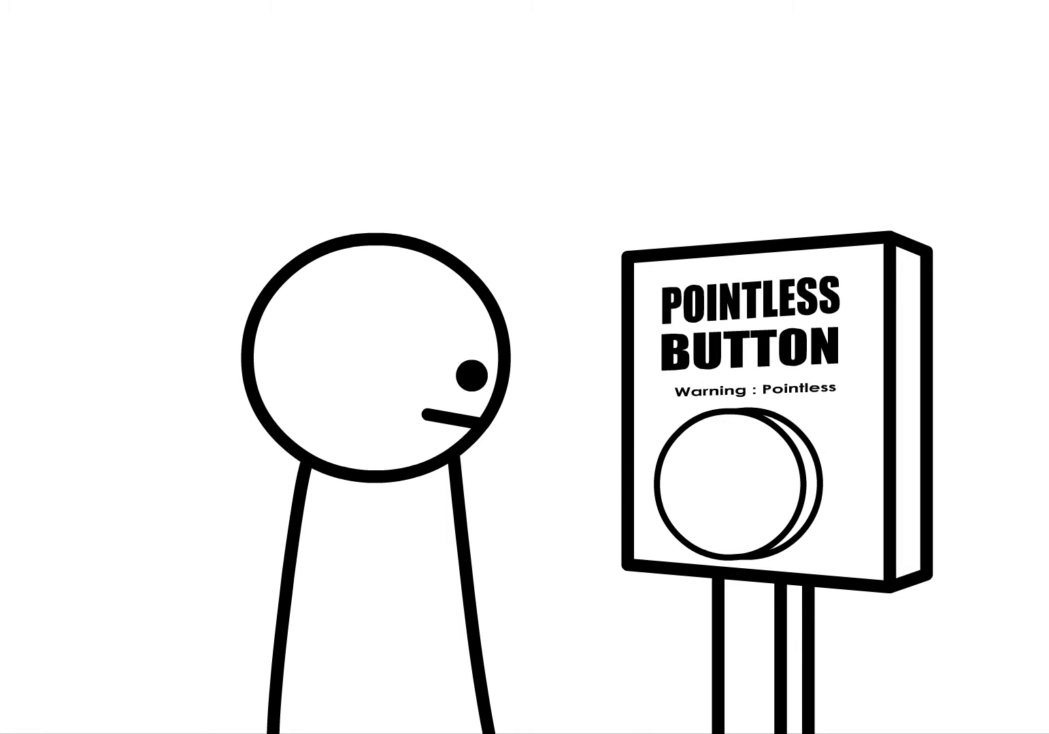